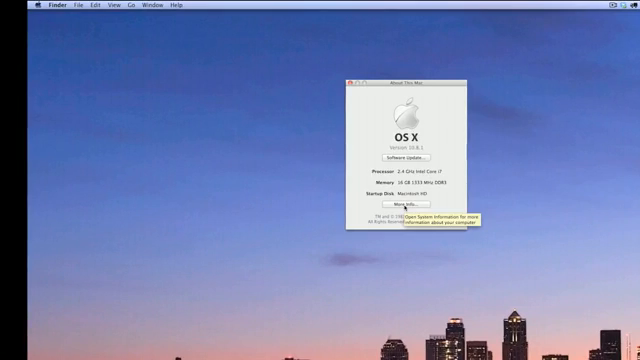
# Launch System Information via More Info… from the About This Mac window
pyautogui.click(412, 200)
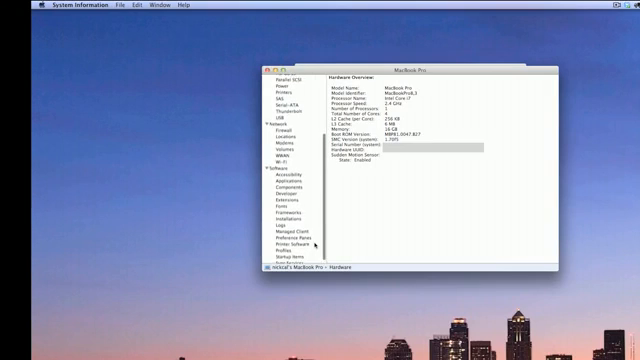
# Scroll the System Information sidebar down to locate the Serial-ATA entry
pyautogui.scroll(-3)
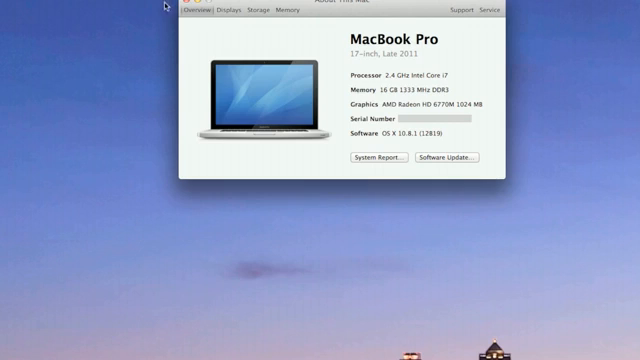
pyautogui.moveTo(184, 8)
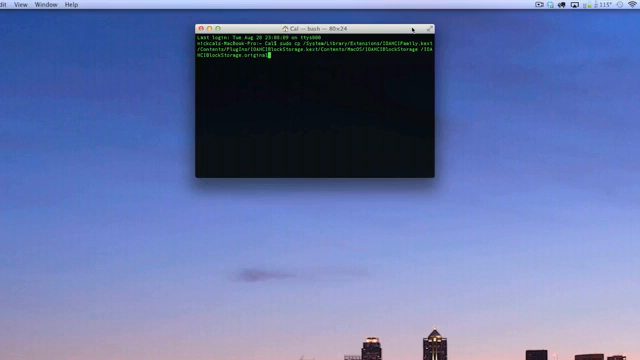
# Run the TRIM patch command with the admin password, then sudo kextcache -system-caches
pyautogui.press('Return')
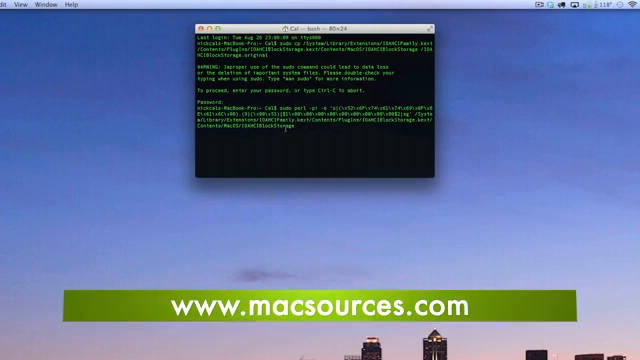
pyautogui.press('Return')
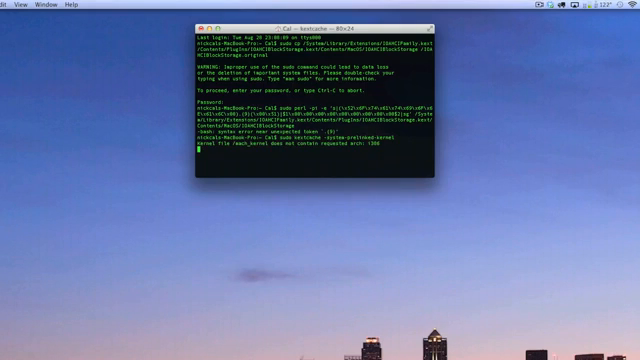
pyautogui.write('sudo kextcache -system-caches')
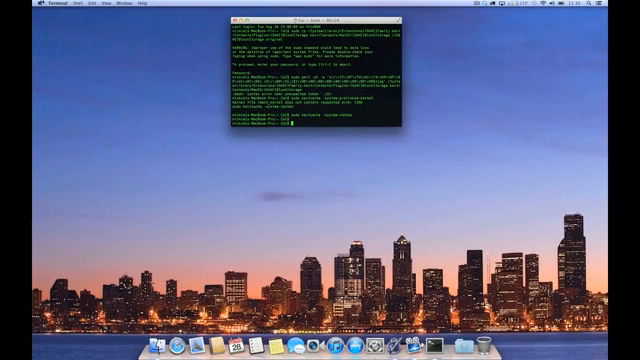
# Quit Terminal and restart the Mac from the Apple menu
pyautogui.click(8, 4)
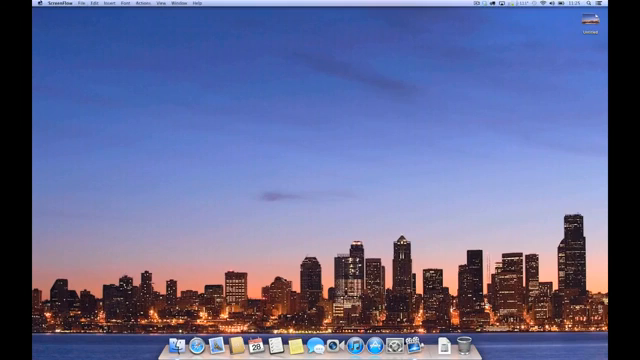
pyautogui.click(8, 4)
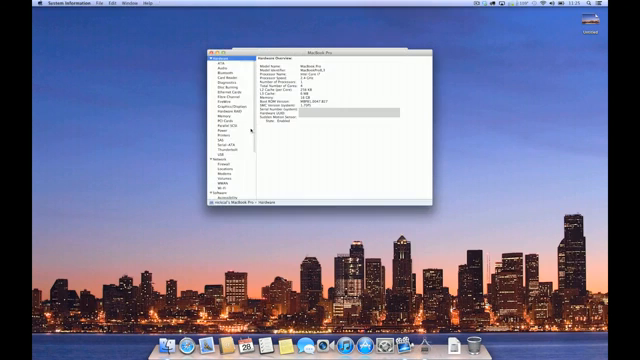
# Check Serial-ATA shows TRIM Support: Yes, then close the Mac overview
pyautogui.click(228, 148)
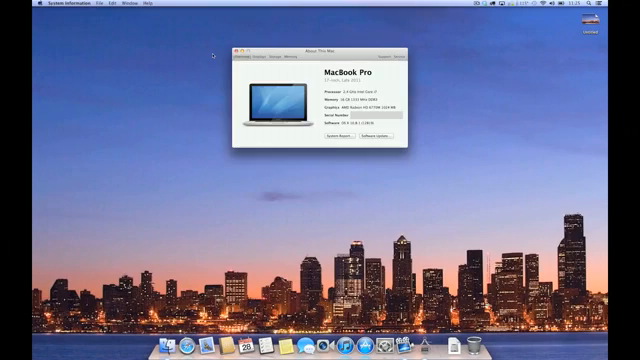
pyautogui.click(236, 52)
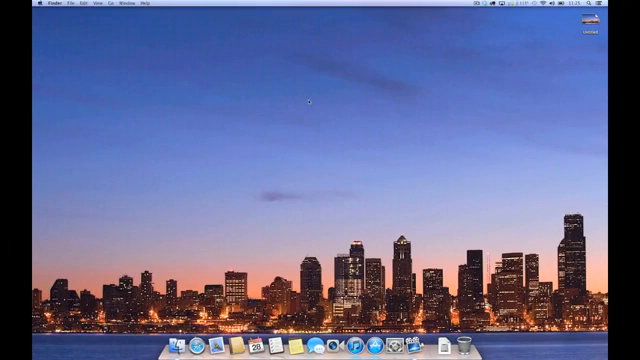
pyautogui.moveTo(312, 144)
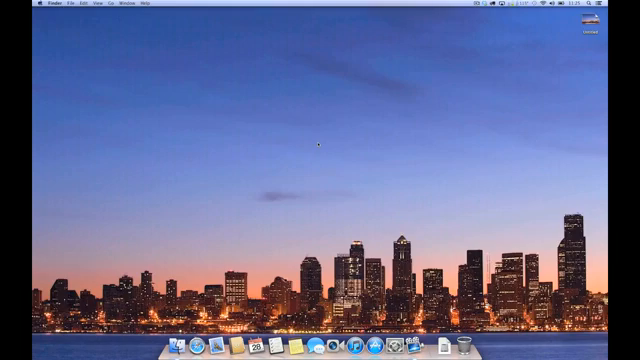